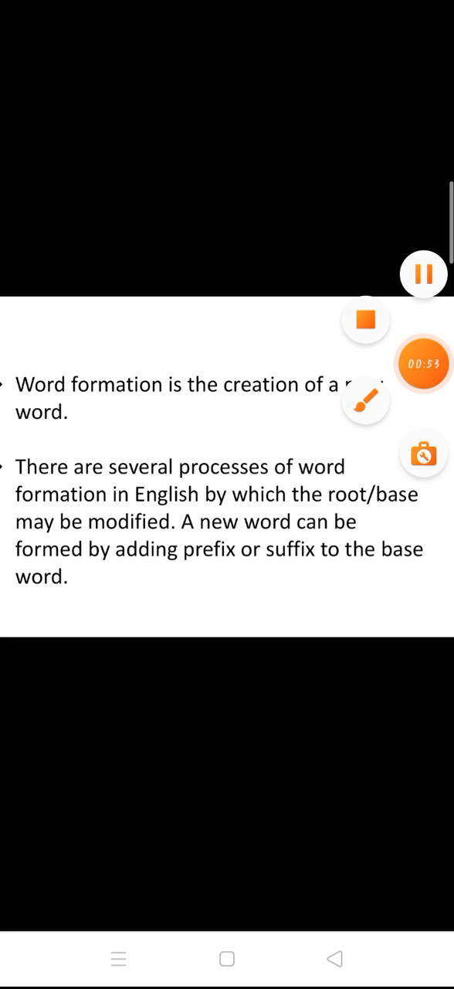
Handwrite 'Run + ing' and 'Running' in pink, circle and underline them, then clear the marks
left_click(366, 402)
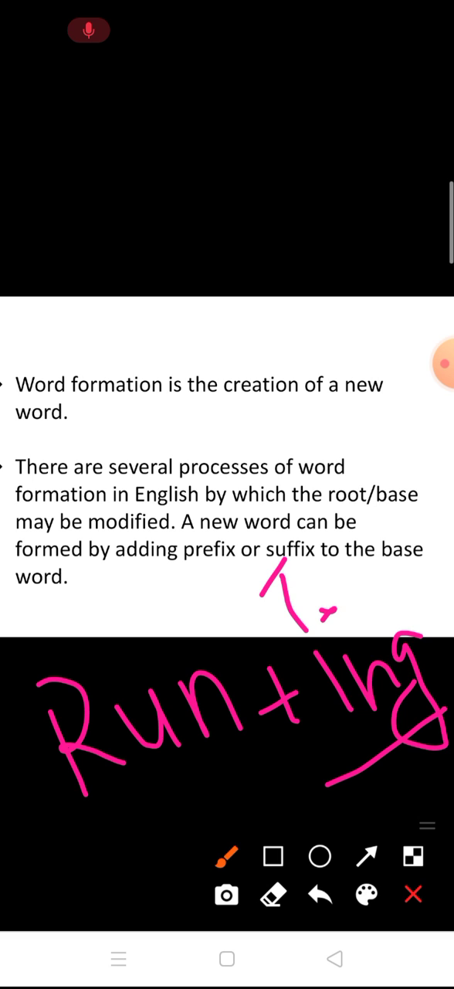
left_click_drag(255, 588, 317, 576)
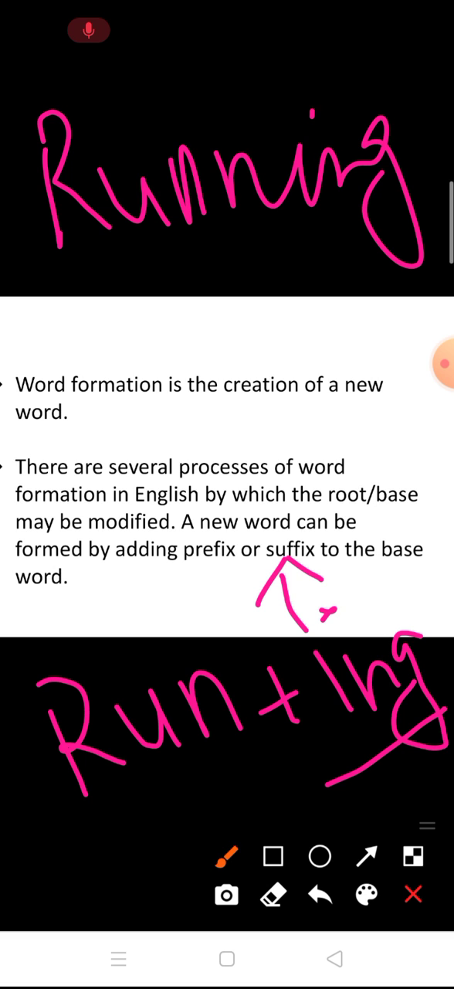
left_click_drag(287, 116, 313, 109)
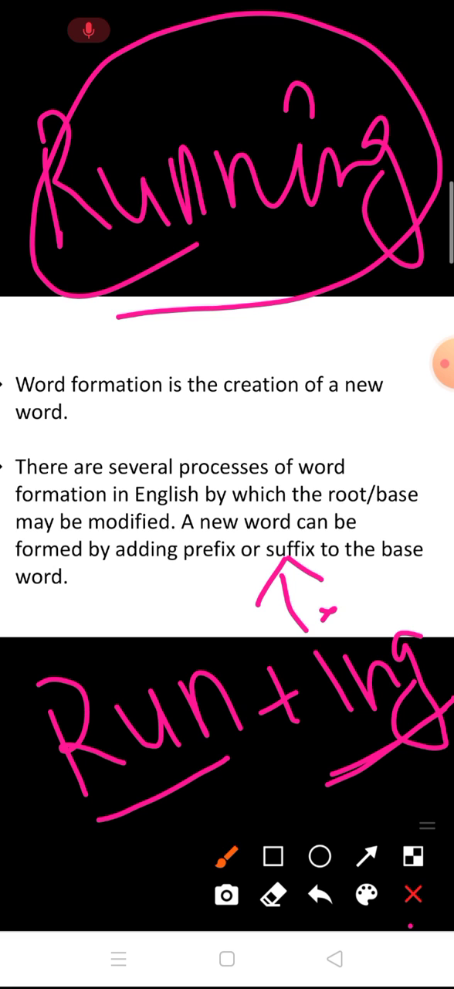
left_click(413, 894)
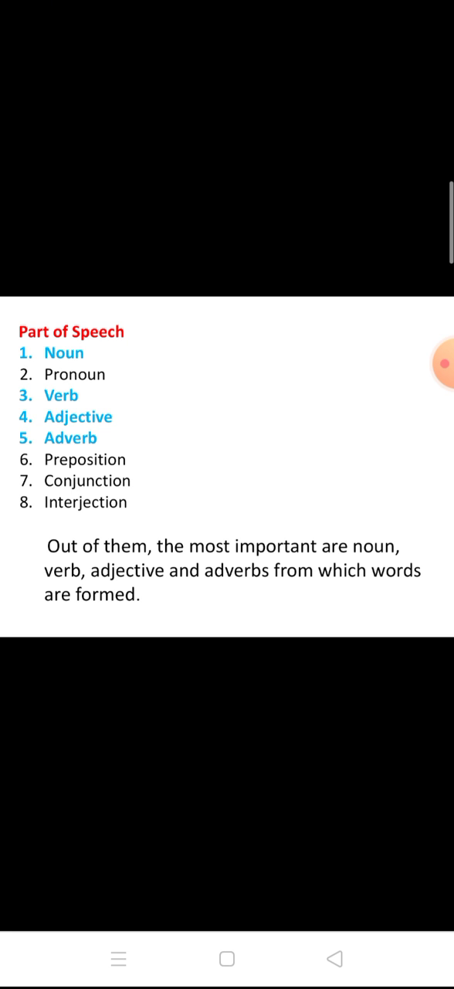
Tick the Part of Speech list in pink, then switch the pen colour to purple
left_click(433, 371)
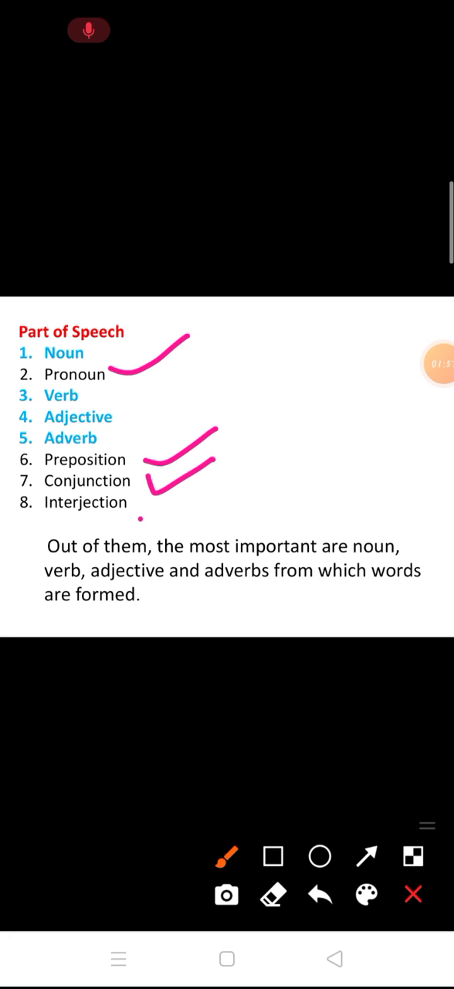
left_click_drag(139, 533, 209, 503)
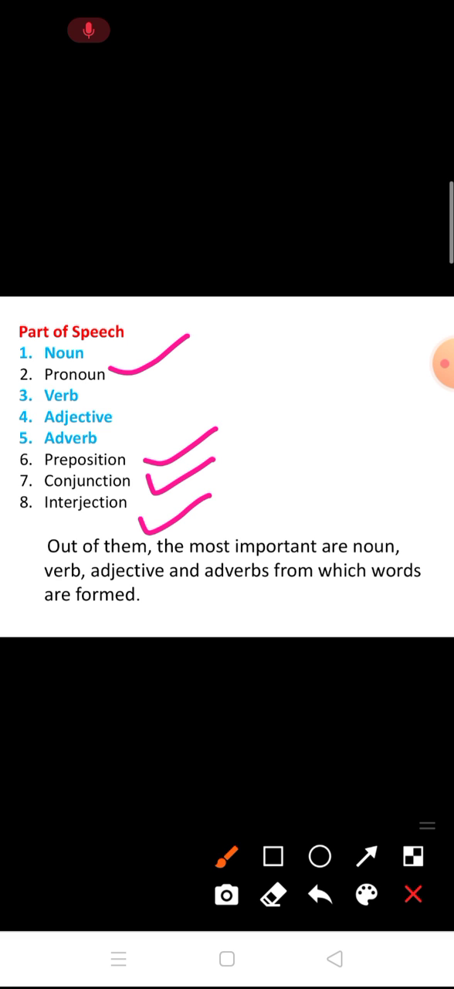
left_click(367, 894)
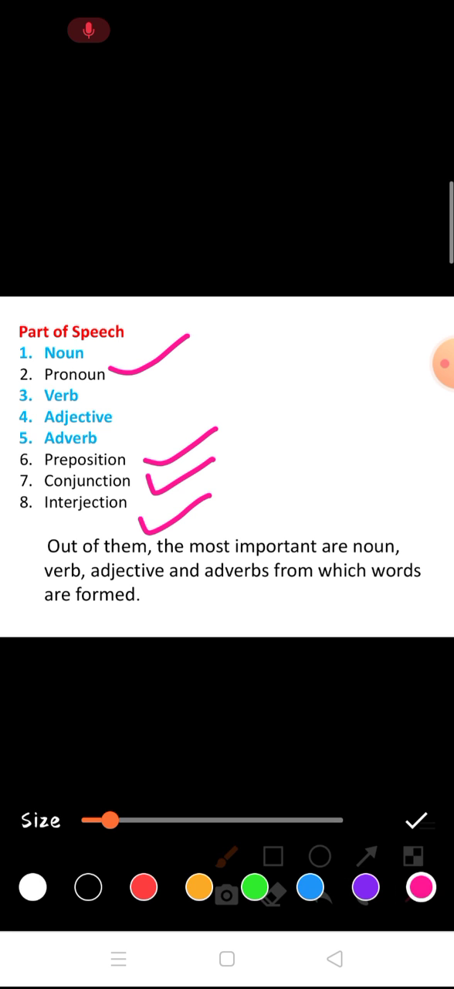
left_click(366, 887)
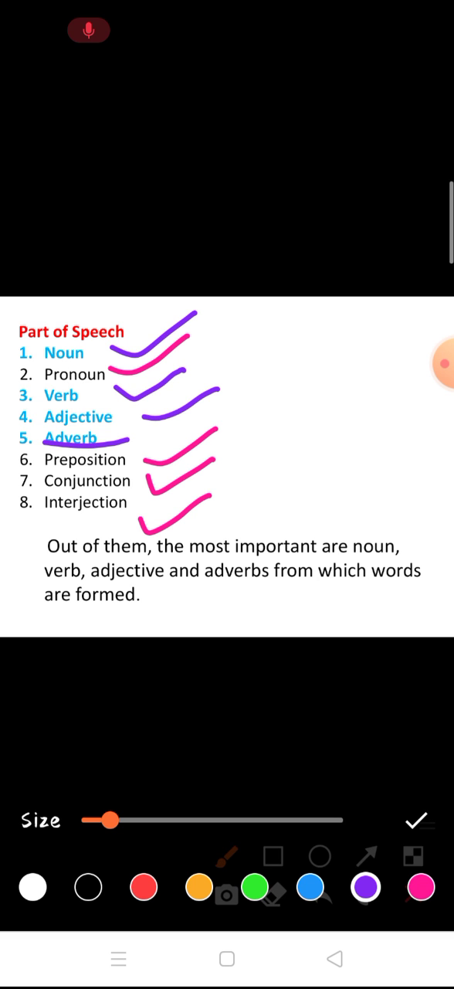
left_click(419, 820)
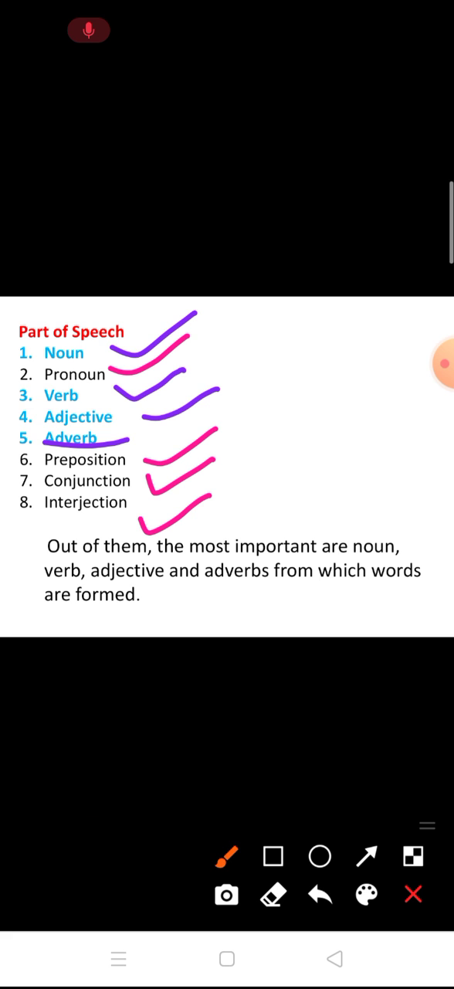
Circle VERBS, the -nce suffix and the Noun heading in pink, then clear the marks
left_click(413, 895)
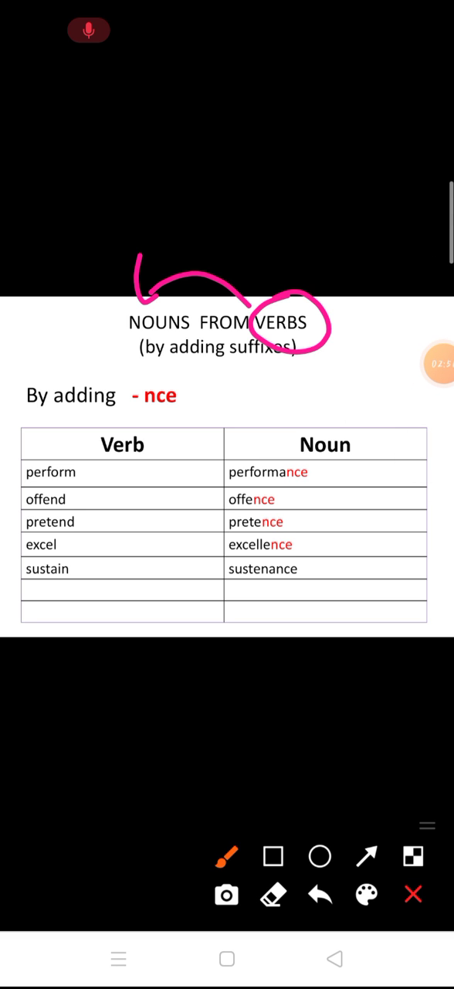
left_click_drag(150, 447, 197, 446)
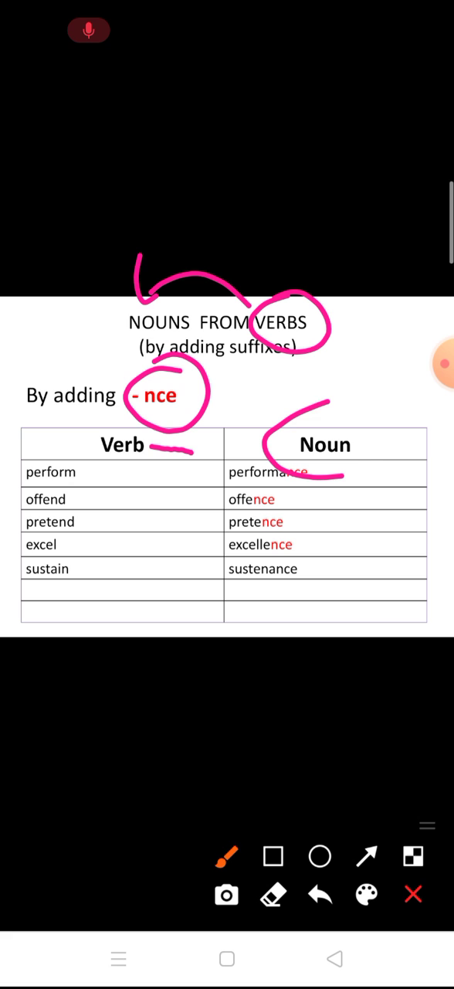
left_click_drag(270, 429, 378, 464)
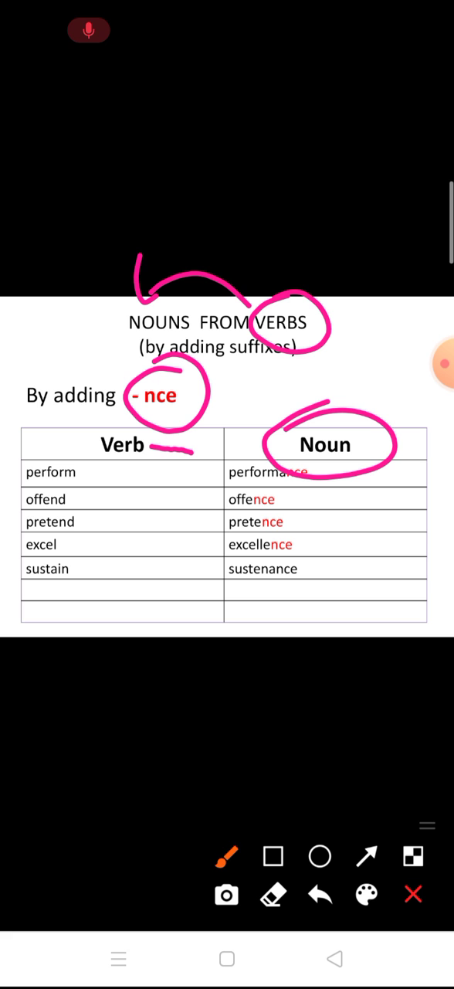
left_click_drag(25, 707, 23, 780)
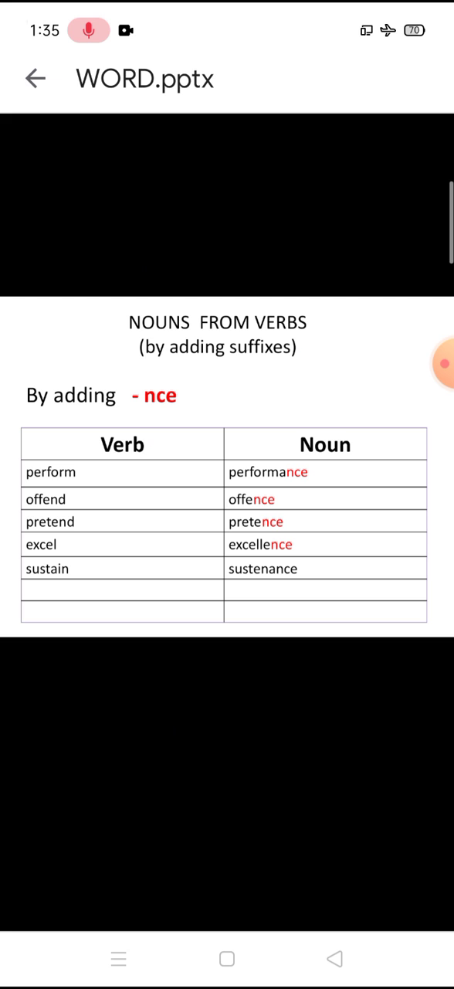
Scroll to the -tion slide and handwrite 'attend' above it in pink
scroll("up", 3)
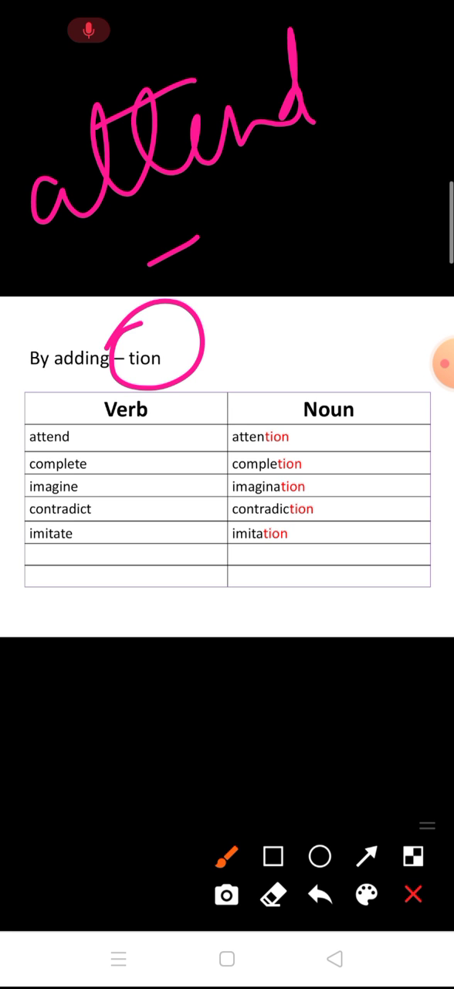
left_click_drag(162, 240, 317, 232)
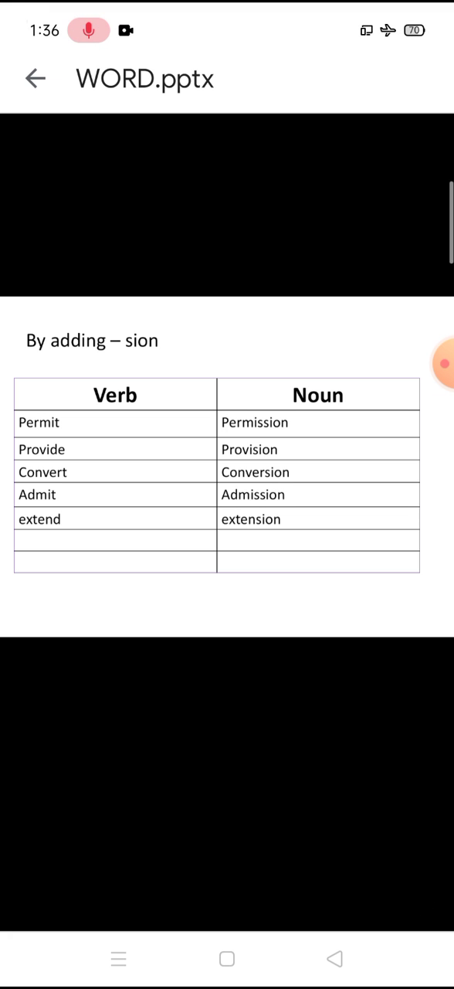
Scroll to the -sion slide, ring its suffix in pink, and close the drawing
scroll("up", 3)
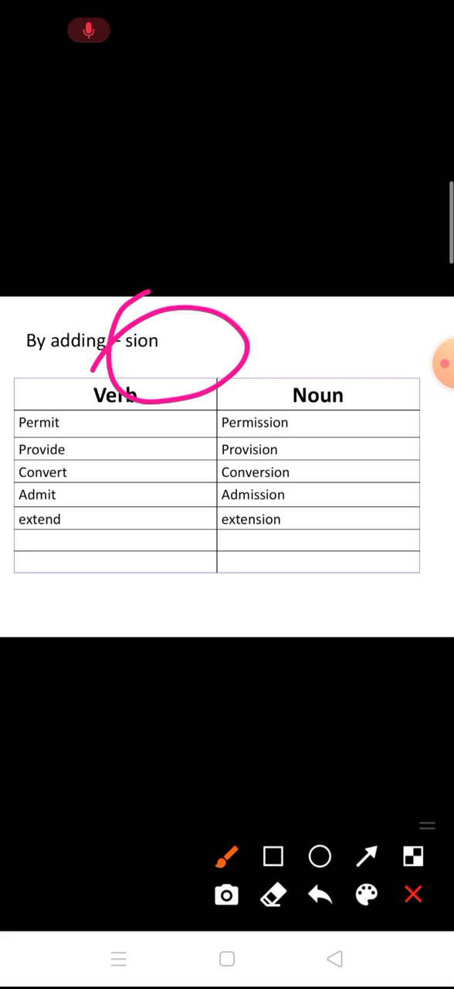
left_click(413, 894)
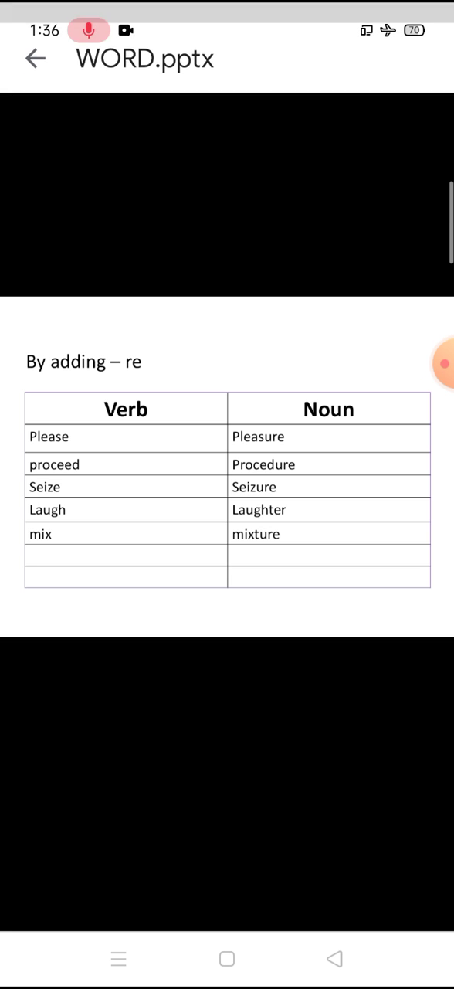
Write 'Please + re' and '+re' by proceed, underline Procedure, dot Laugh and mix rows, then clear
left_click(423, 363)
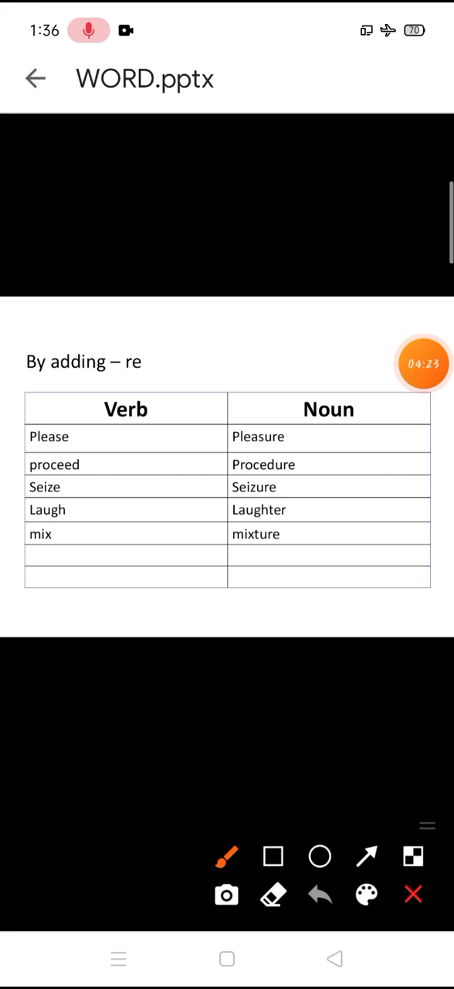
left_click_drag(45, 172, 57, 268)
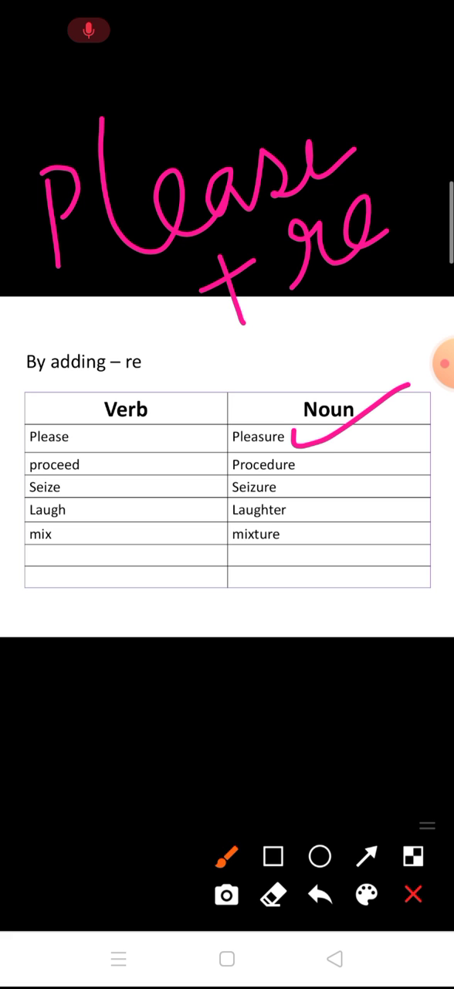
left_click_drag(93, 472, 127, 460)
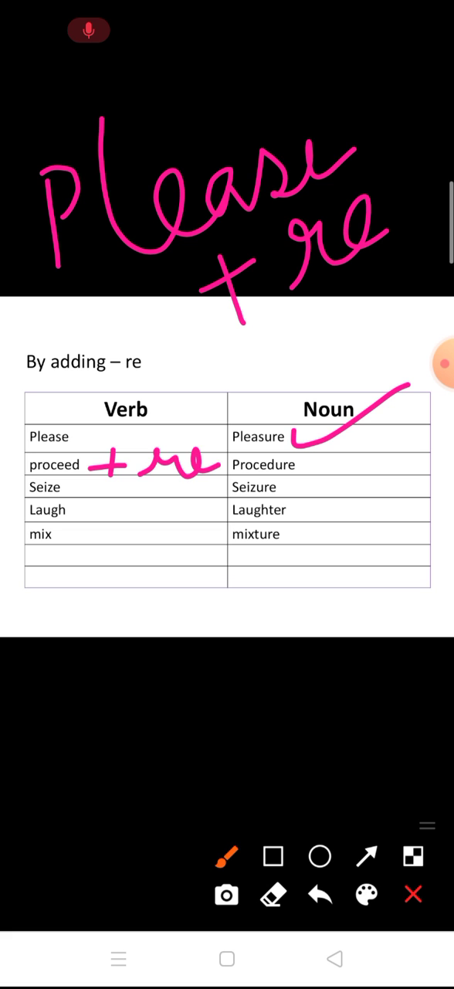
left_click_drag(309, 464, 379, 465)
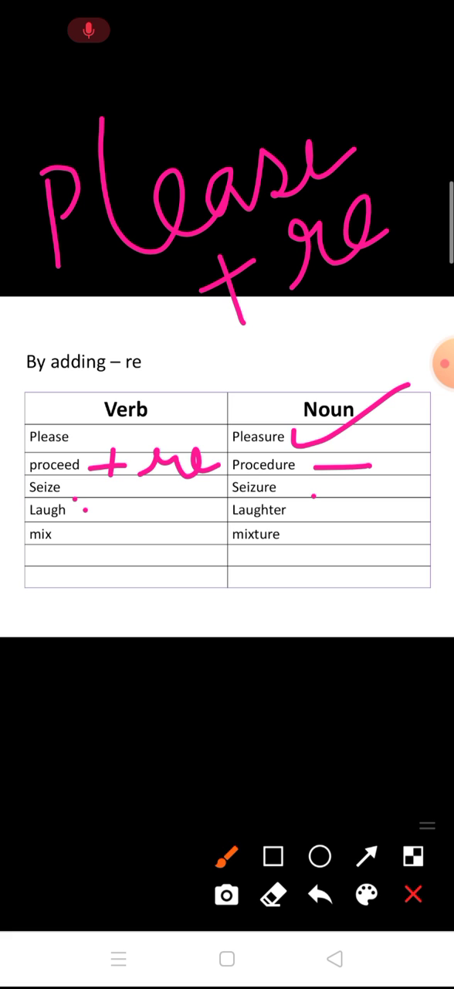
left_click(310, 511)
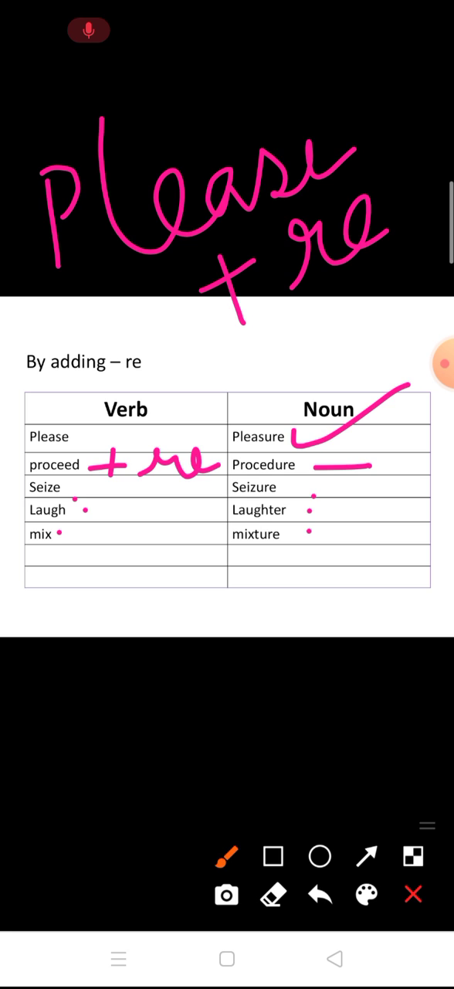
left_click(414, 895)
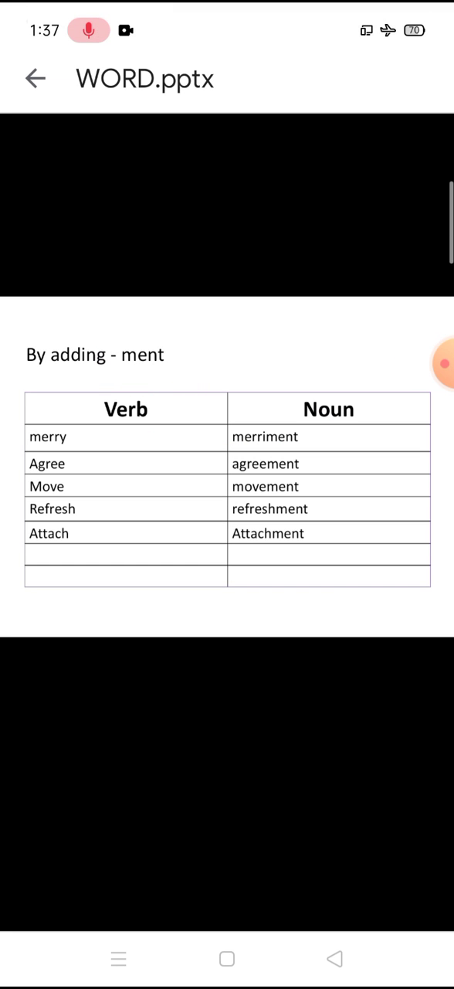
Scroll past the -ment slide to the 'By adding - y' slide
scroll("up", 3)
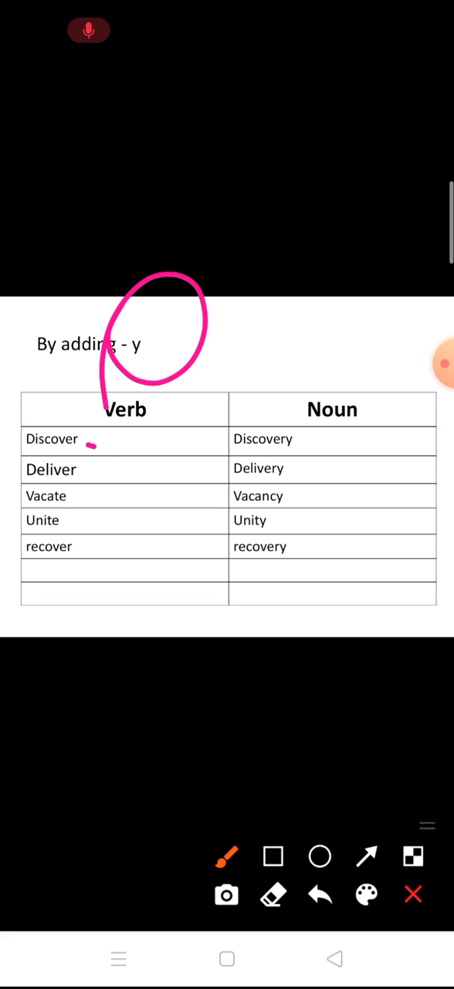
Write '+Y' under Discover and tick the Unity and recovery nouns in pink, then close drawing
left_click_drag(93, 452, 143, 463)
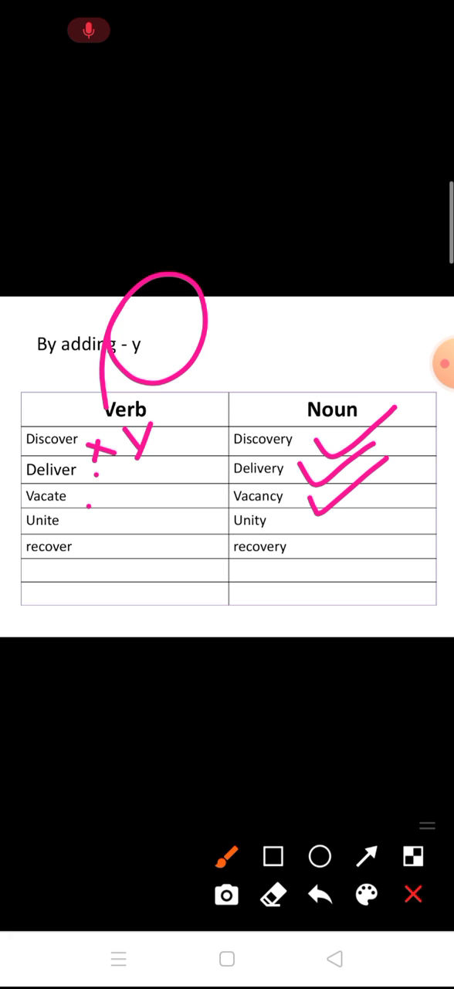
left_click_drag(309, 510, 325, 533)
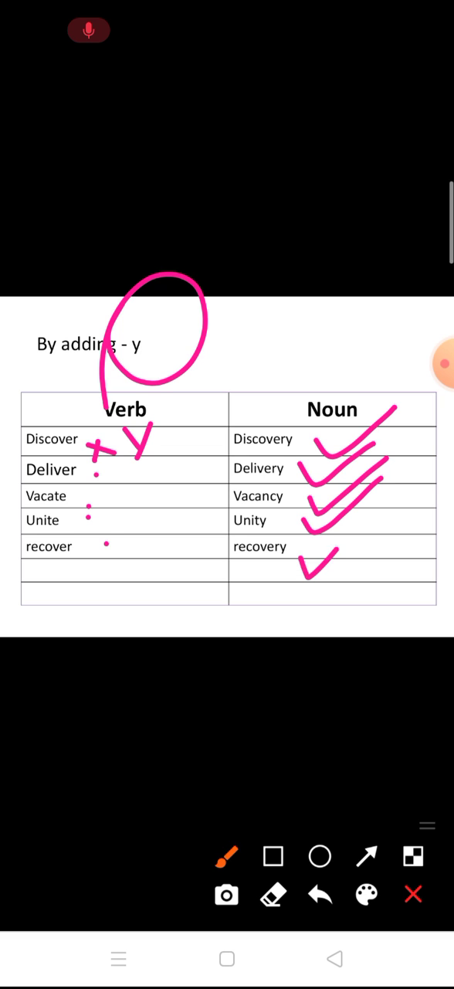
left_click(413, 895)
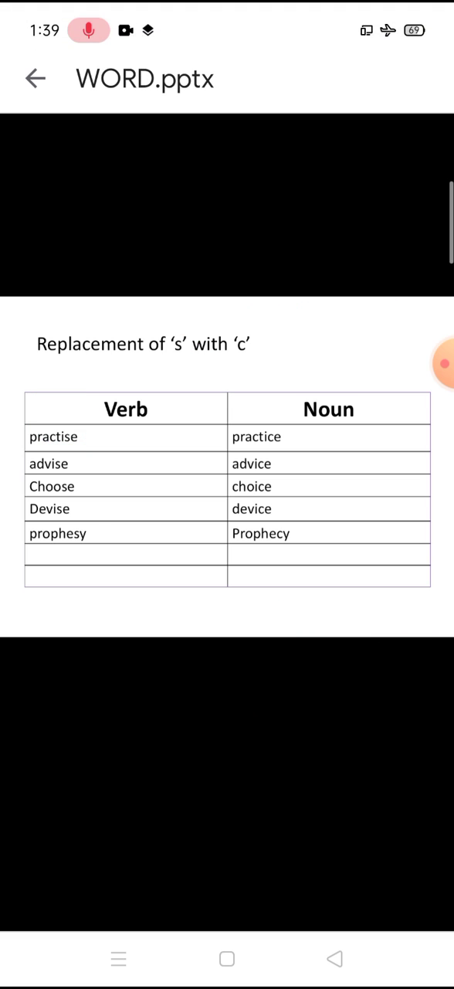
scroll("up", 3)
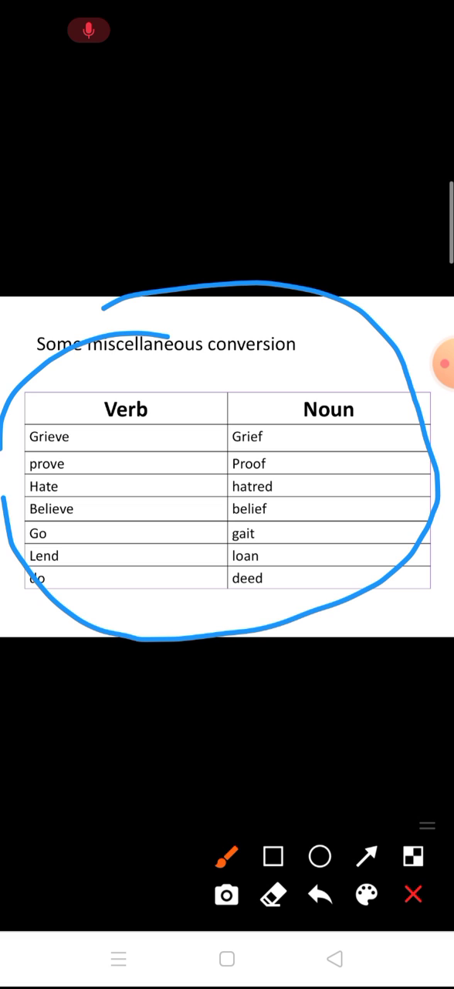
Draw blue arrows from Grieve to Grief and prove to Proof, then clear the marks
left_click_drag(93, 433, 120, 436)
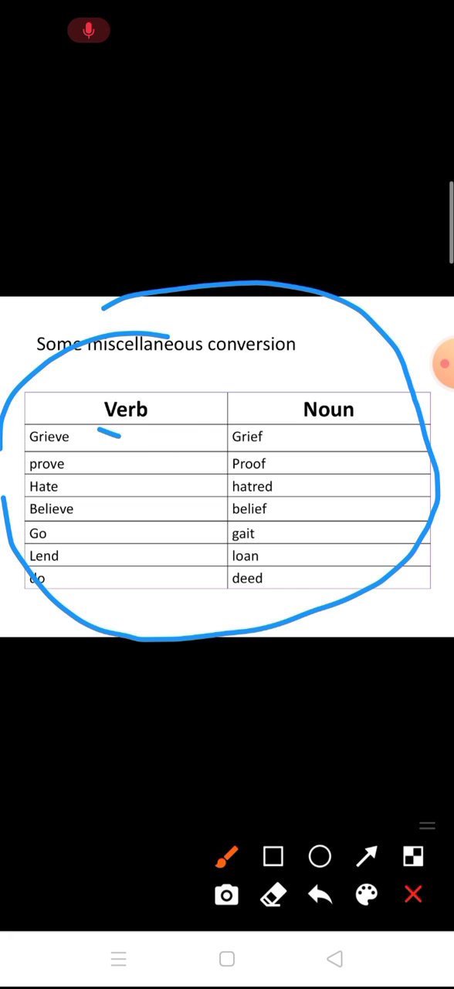
left_click_drag(100, 437, 208, 464)
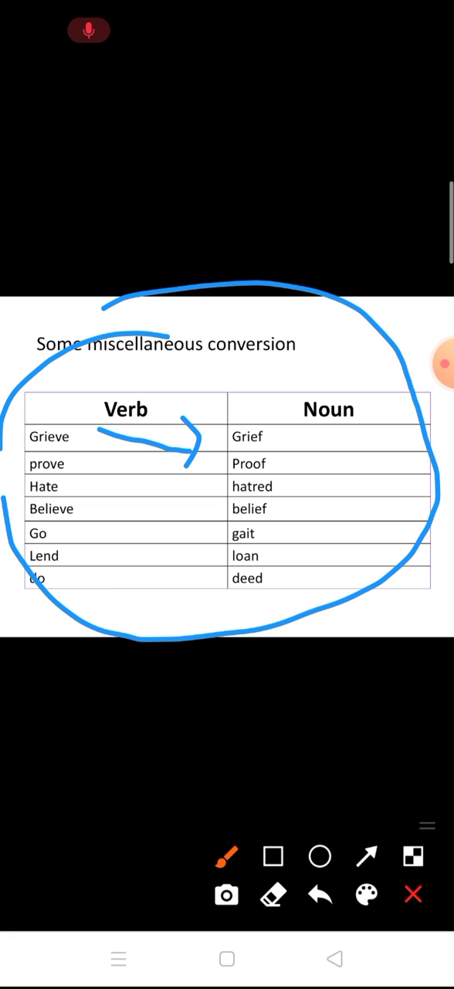
left_click_drag(108, 471, 193, 464)
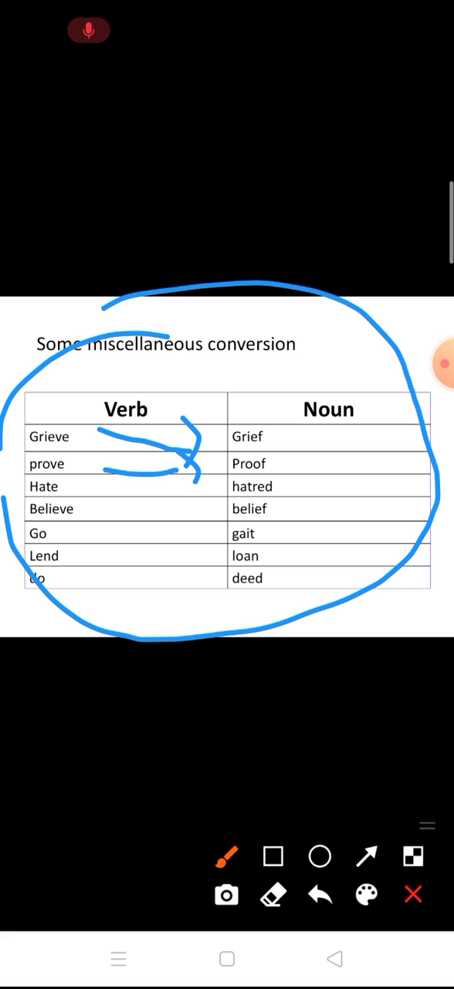
left_click(412, 894)
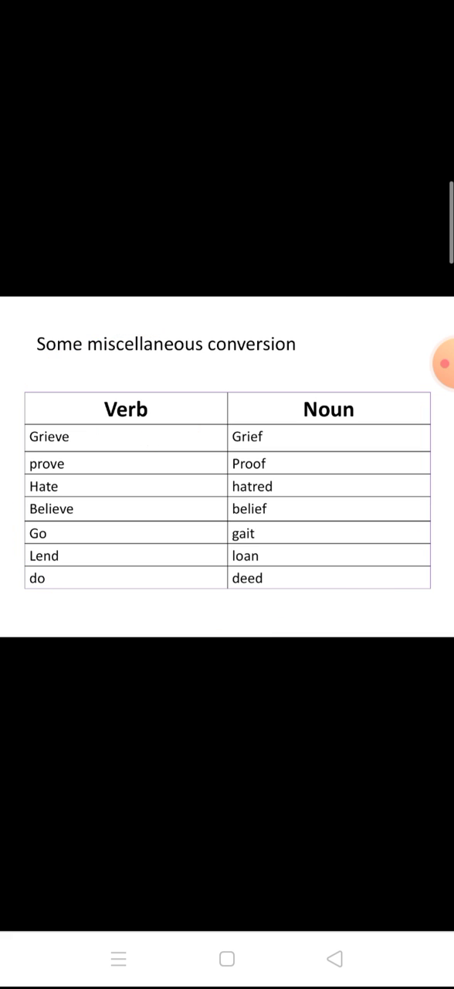